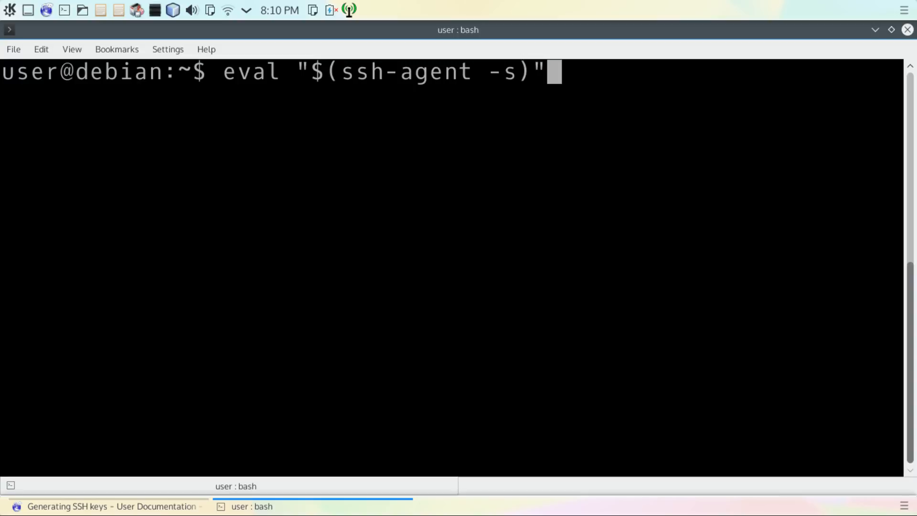
- Run eval "$(ssh-agent -s)" to start the agent, then enter ssh-add ~/.ssh/id_rsa
key(Return)
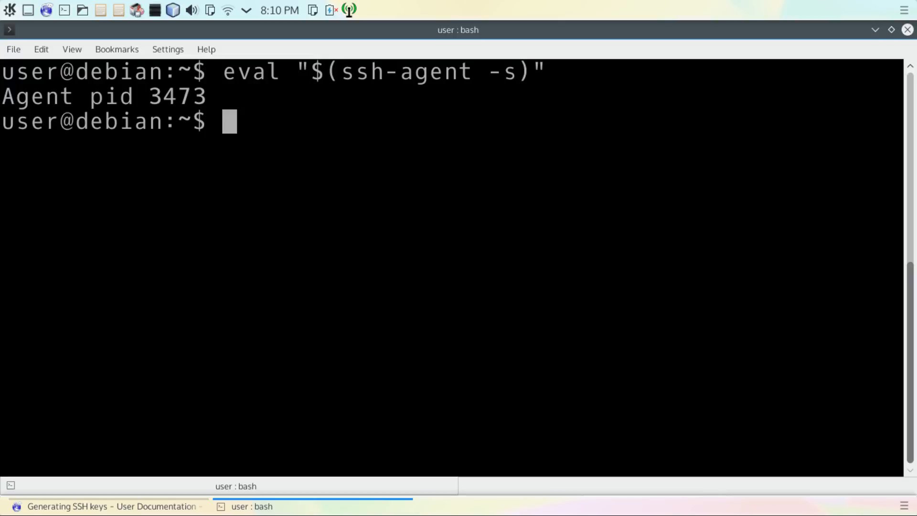
text(ssh-add ~/.ssh/id_rsa)
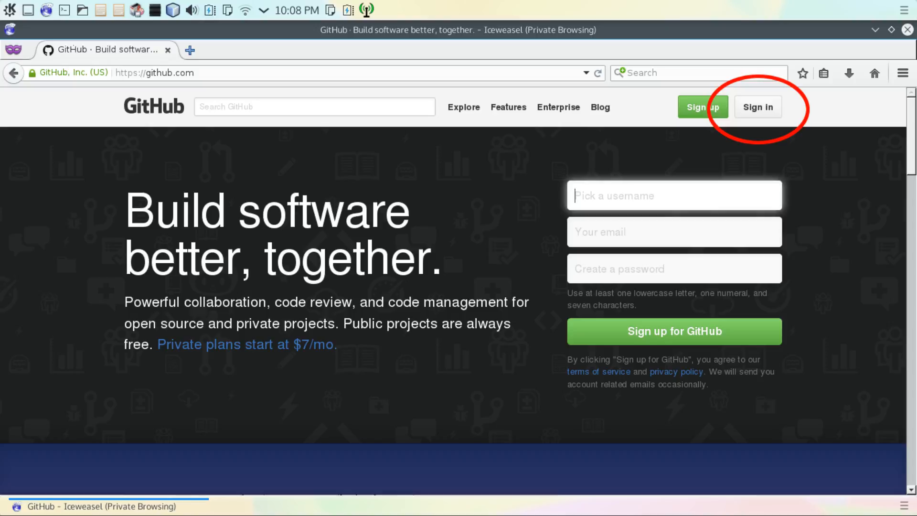
- Sign in to GitHub and go to account Settings, SSH keys
click(758, 106)
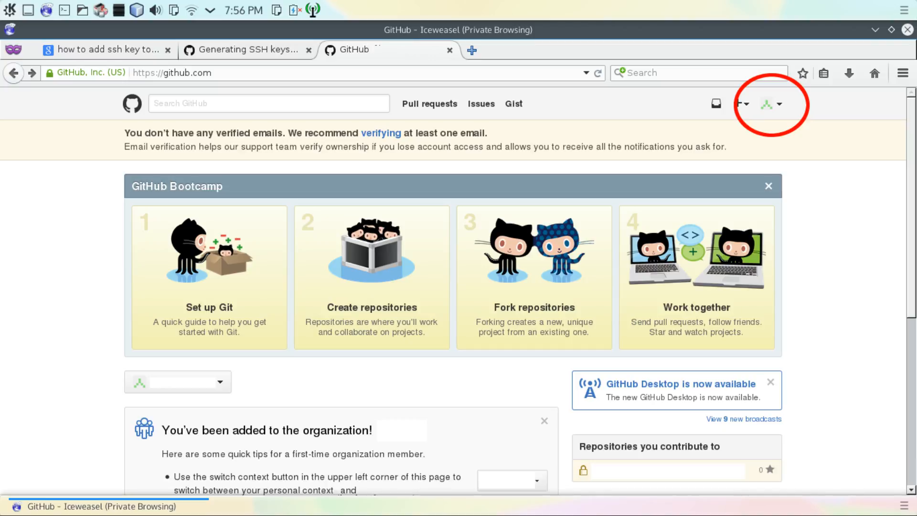
click(767, 103)
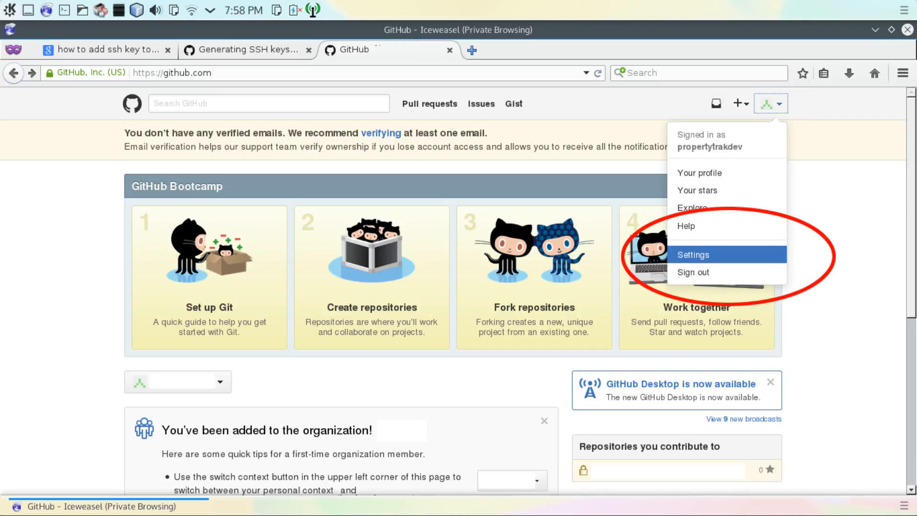
click(693, 254)
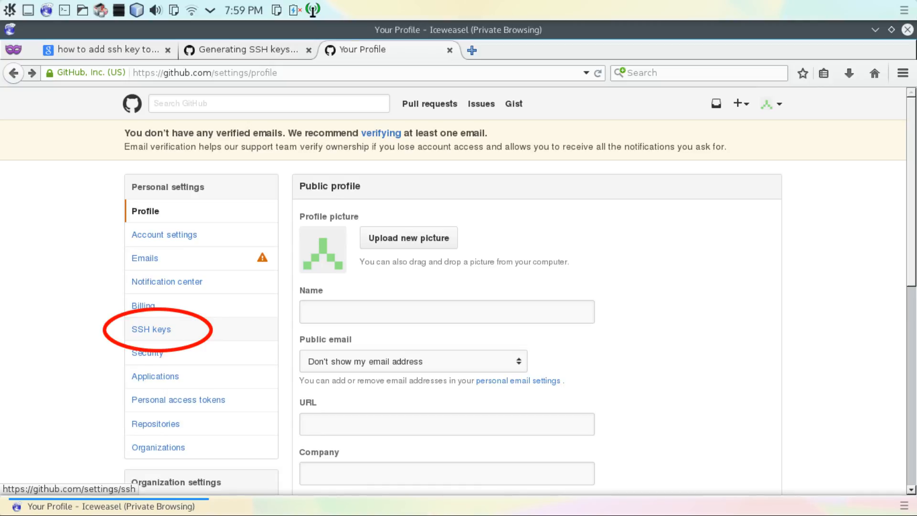
click(151, 328)
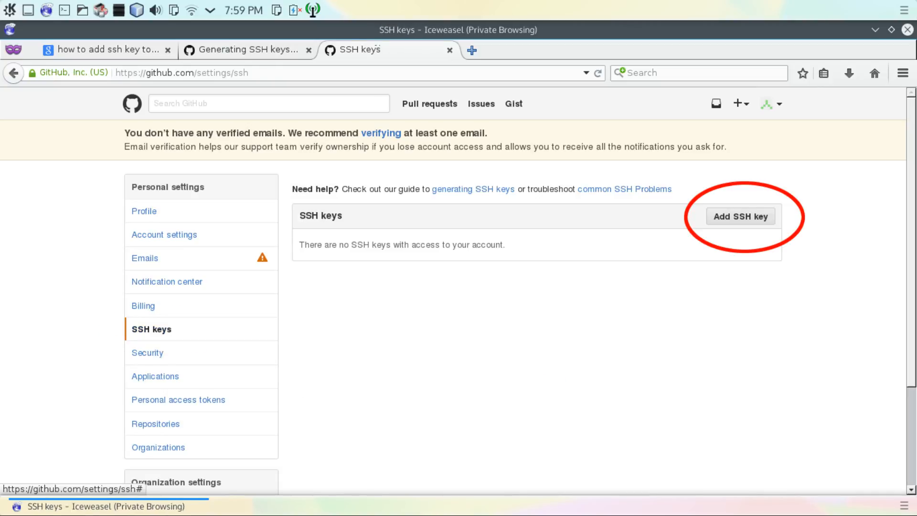
- Save the copied public key as a new SSH key titled 'blarg foo norf quux'
click(740, 216)
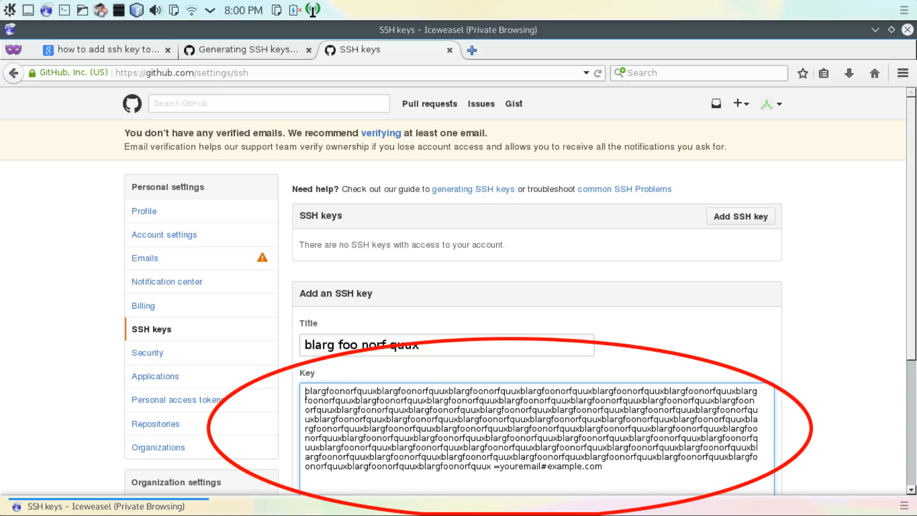
scroll(down, 3)
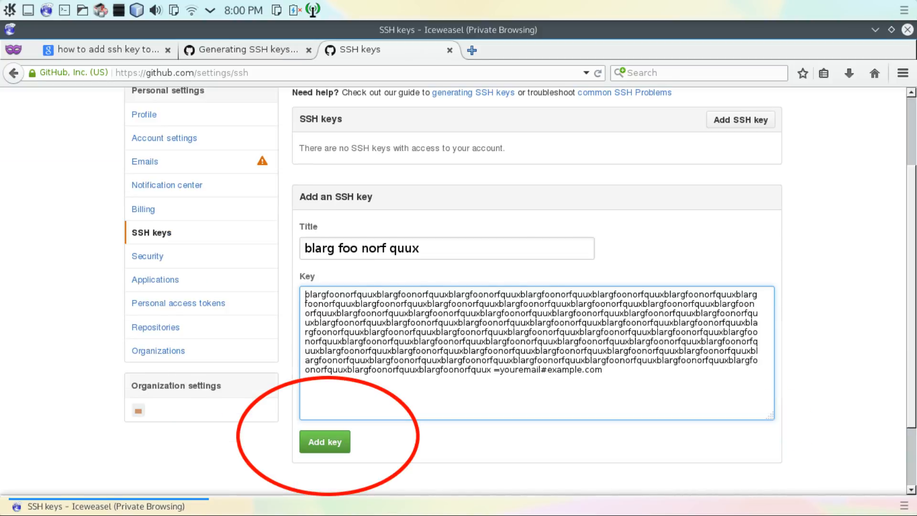
click(324, 441)
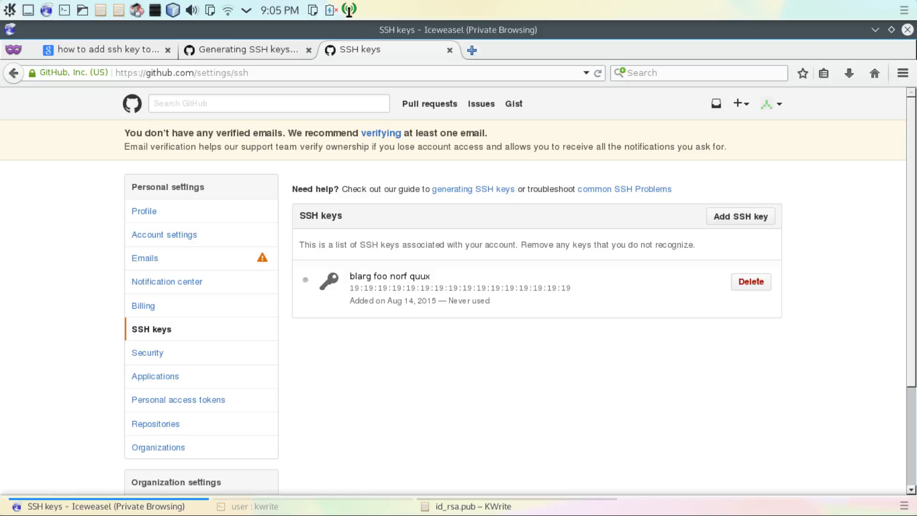